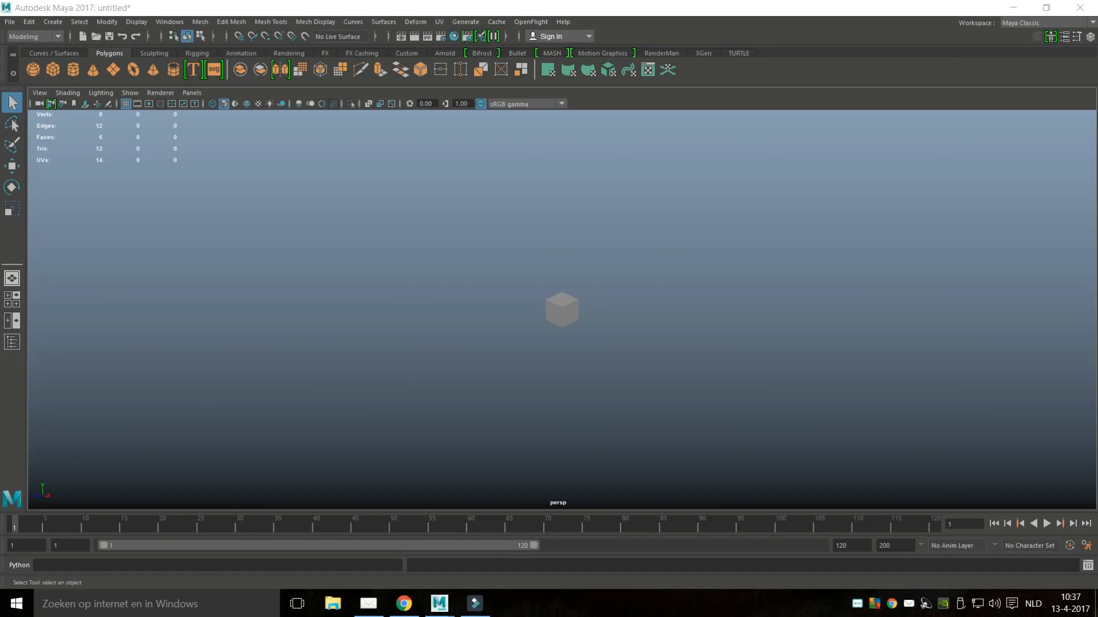
Step: Select pCube1 in the viewport and bring up the Windows > Modeling Editors menu
{"action": "left_click", "coordinate": [561, 310]}
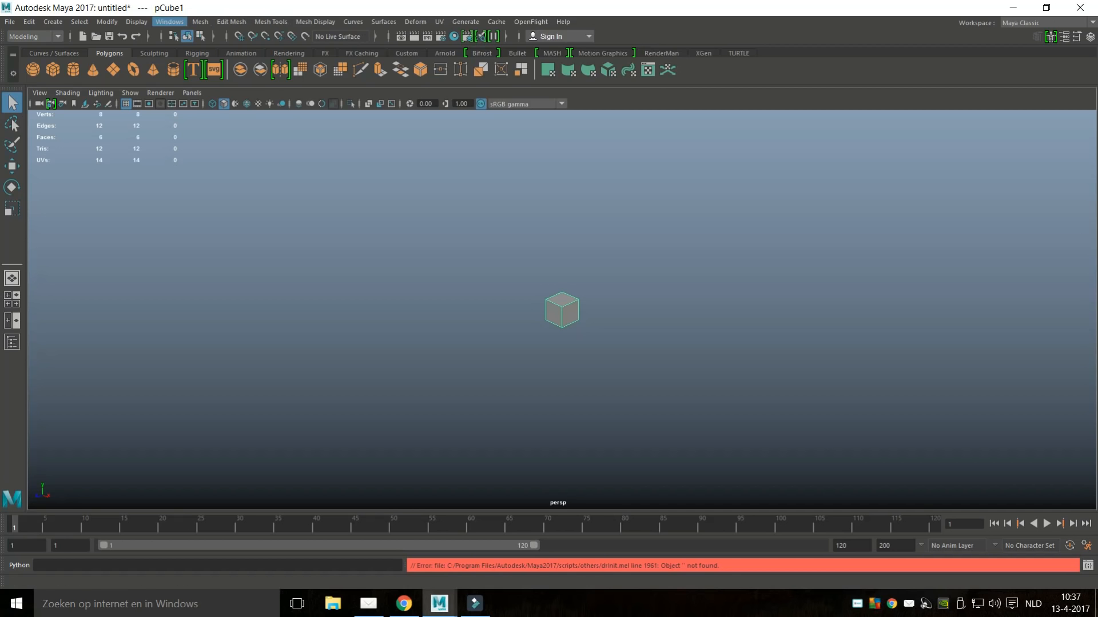
{"action": "left_click", "coordinate": [169, 22]}
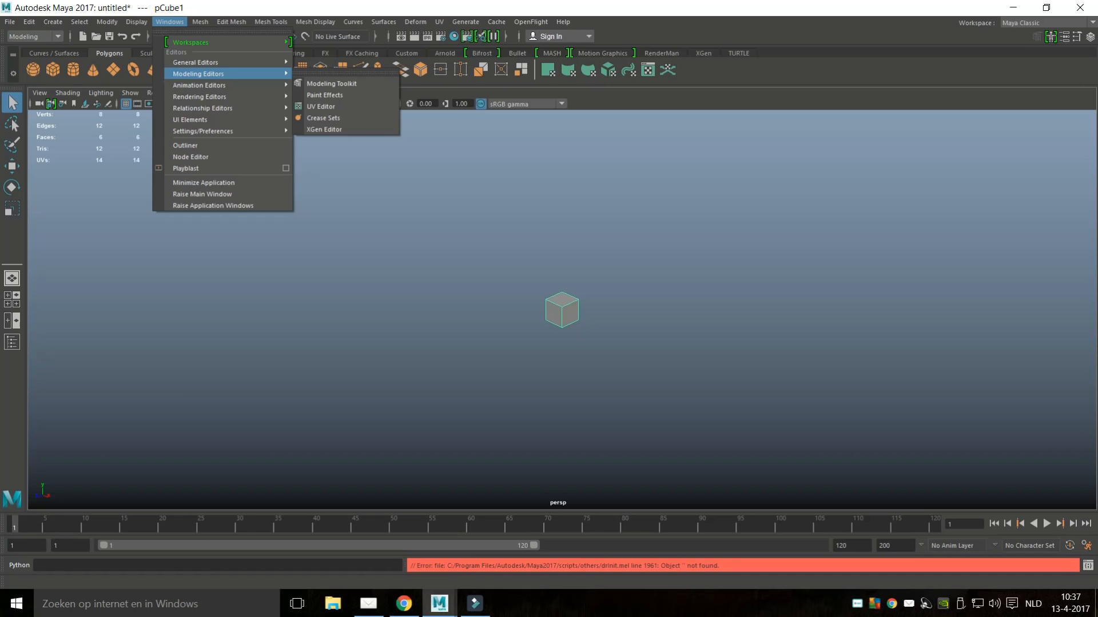
Step: Open the Modeling Toolkit, then reselect pCube1 in the viewport
{"action": "left_click", "coordinate": [331, 83]}
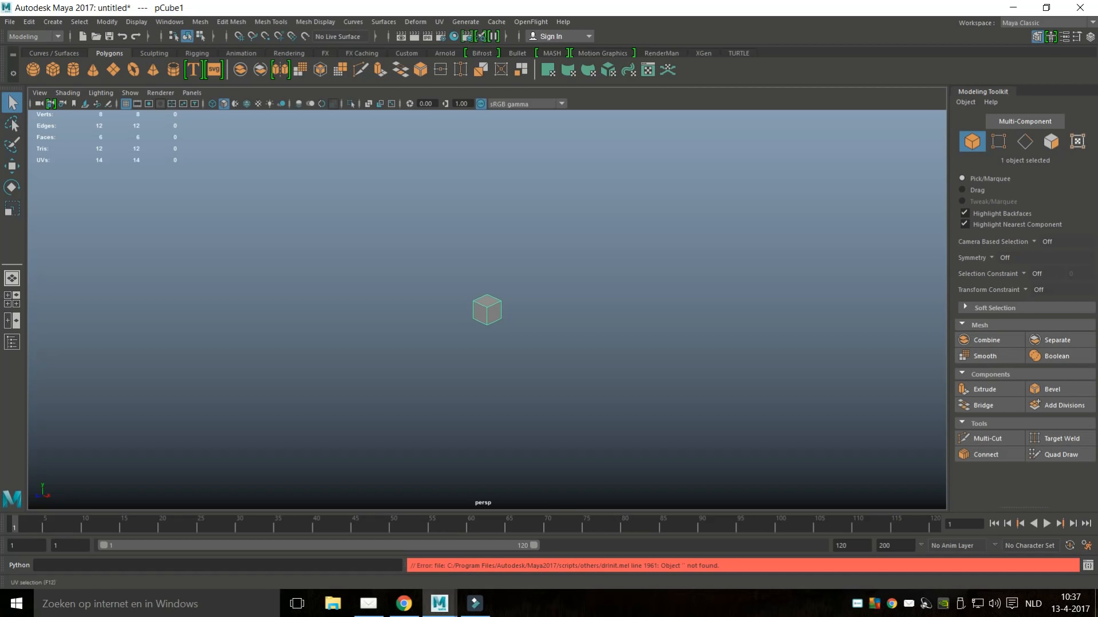
{"action": "mouse_move", "coordinate": [1076, 141]}
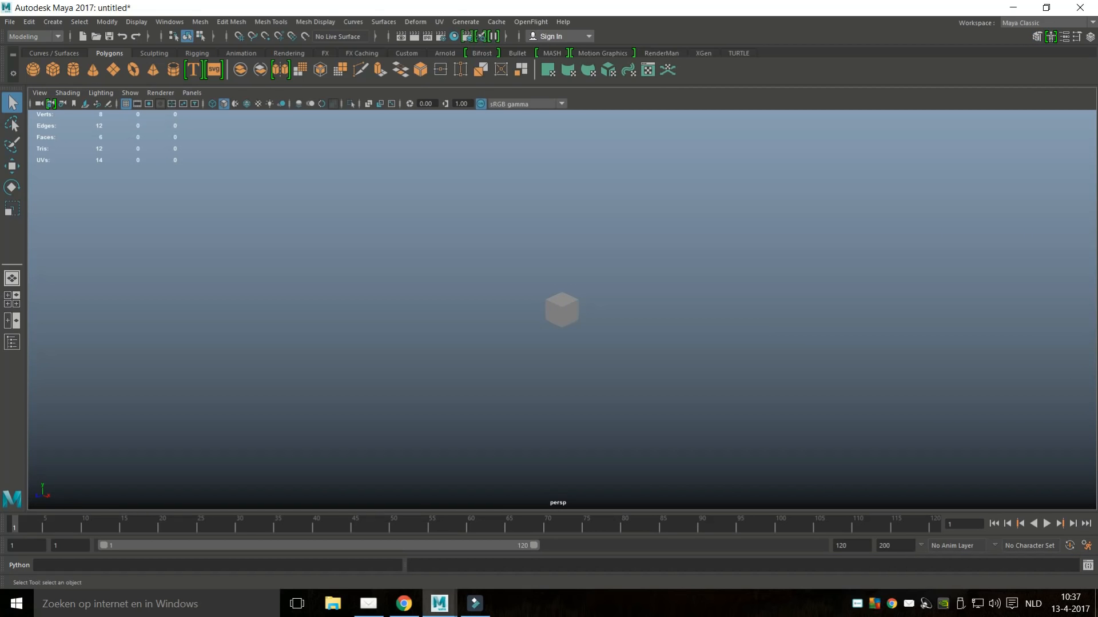
{"action": "left_click", "coordinate": [561, 310]}
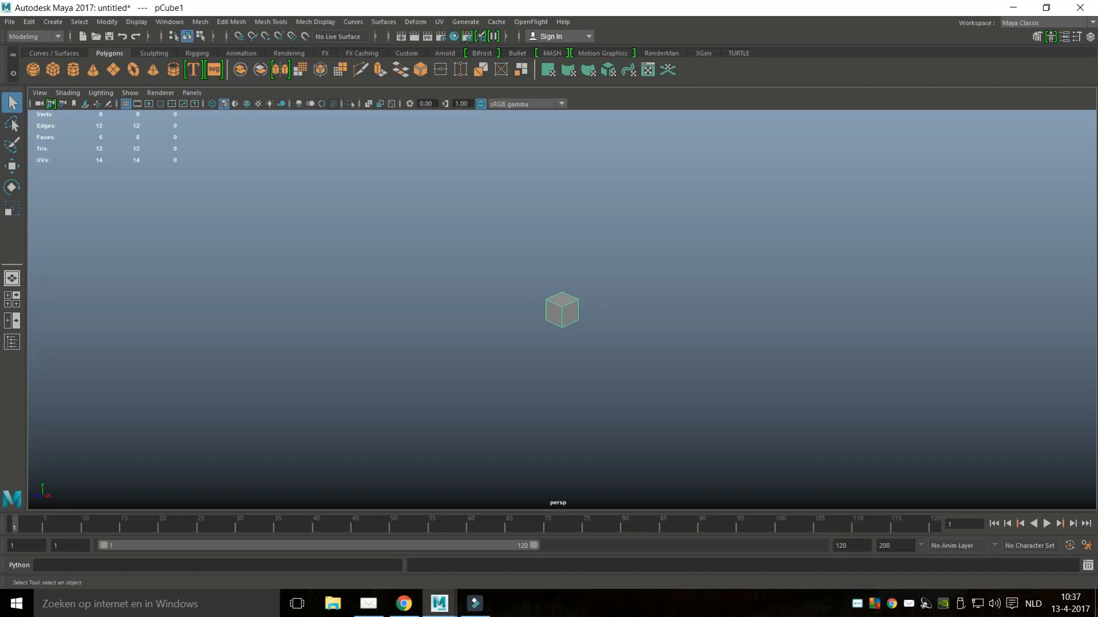